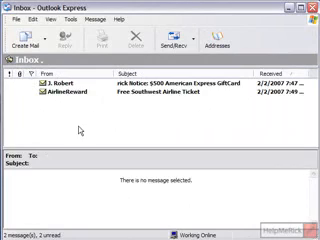
# - Select the Free Southwest Airline Ticket message so it shows in the preview pane
pyautogui.click(160, 100)
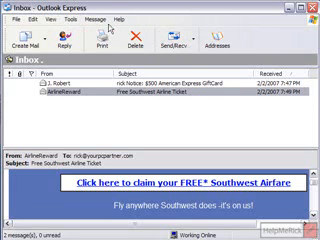
# - Reach Window Layout Properties from the View menu's Layout command
pyautogui.click(46, 18)
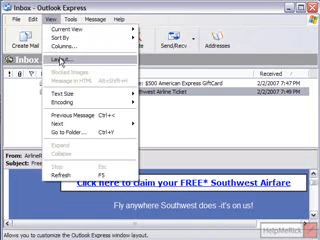
pyautogui.click(62, 68)
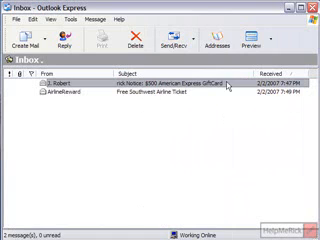
pyautogui.moveTo(246, 170)
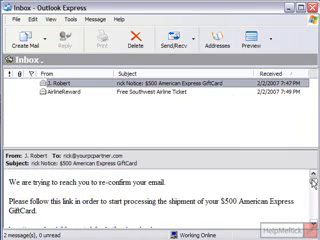
# - Scroll the American Express gift card message in the preview pane
pyautogui.scroll(-3)
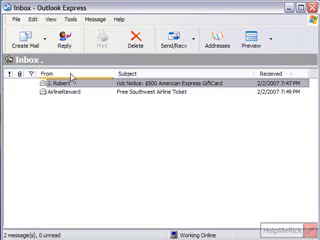
# - Add the Folder List button via Customize Toolbar and show Local Folders beside the inbox
pyautogui.click(70, 84)
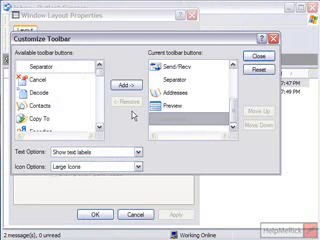
pyautogui.scroll(-3)
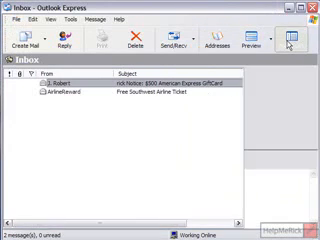
pyautogui.click(298, 38)
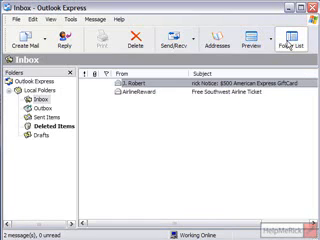